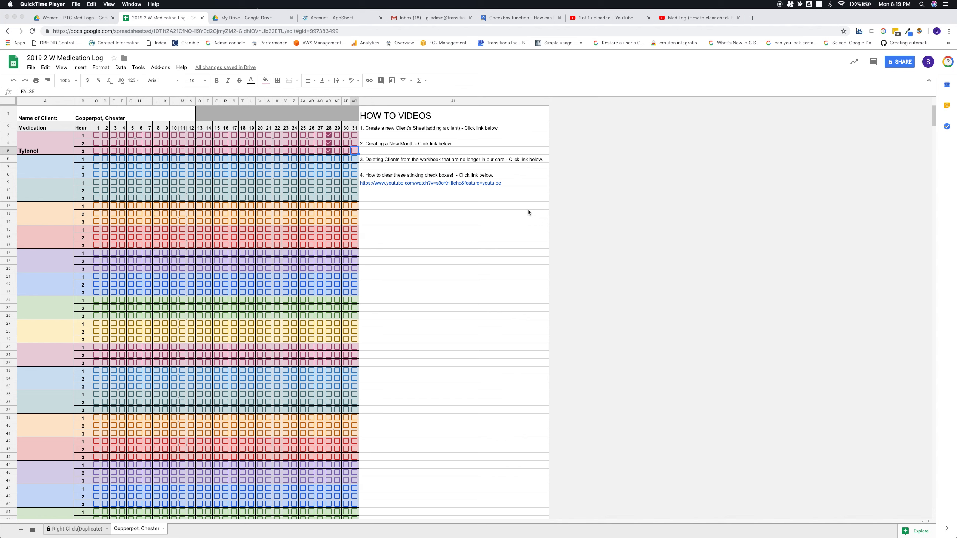
pyautogui.moveTo(436, 158)
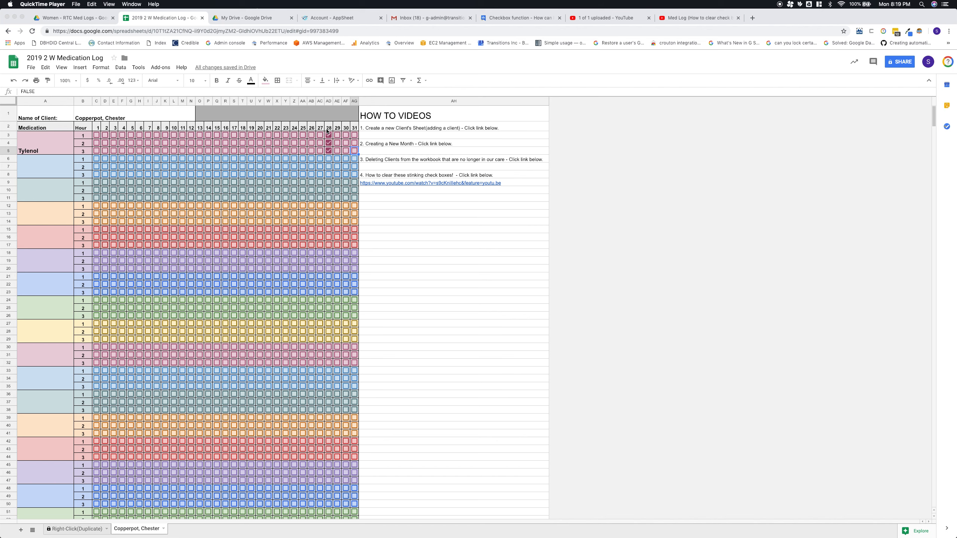
# - Tick Tylenol for hours 1–3 on days 27 and 26 to match day 28
pyautogui.click(320, 134)
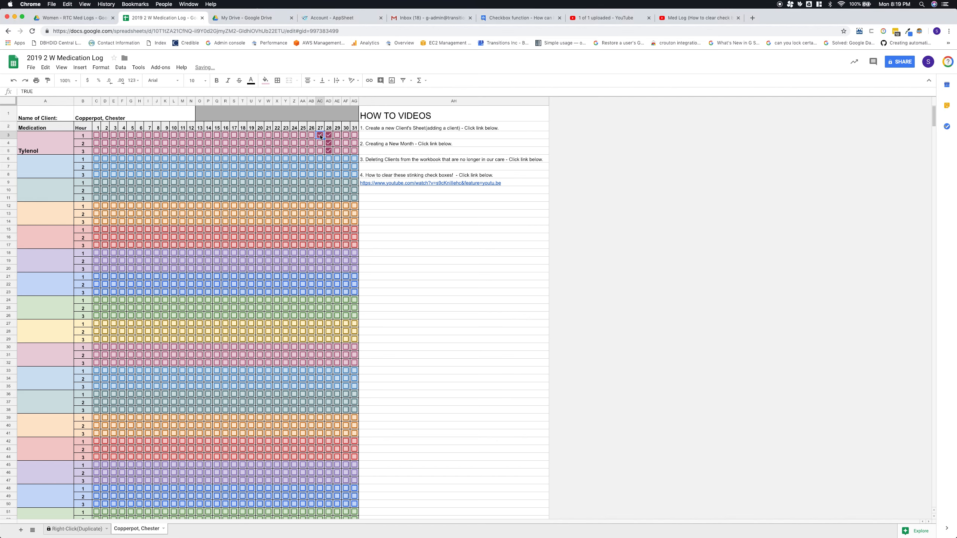
pyautogui.click(320, 135)
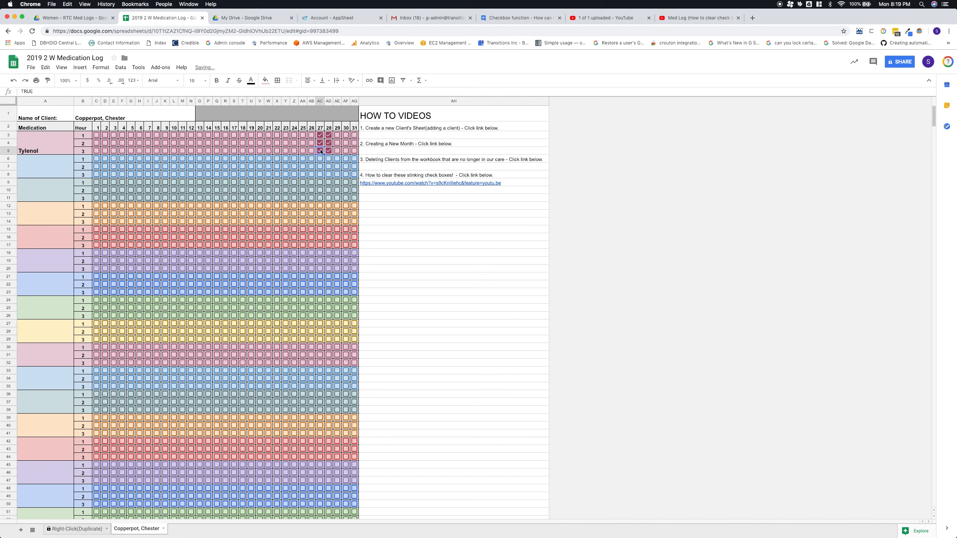
pyautogui.click(311, 143)
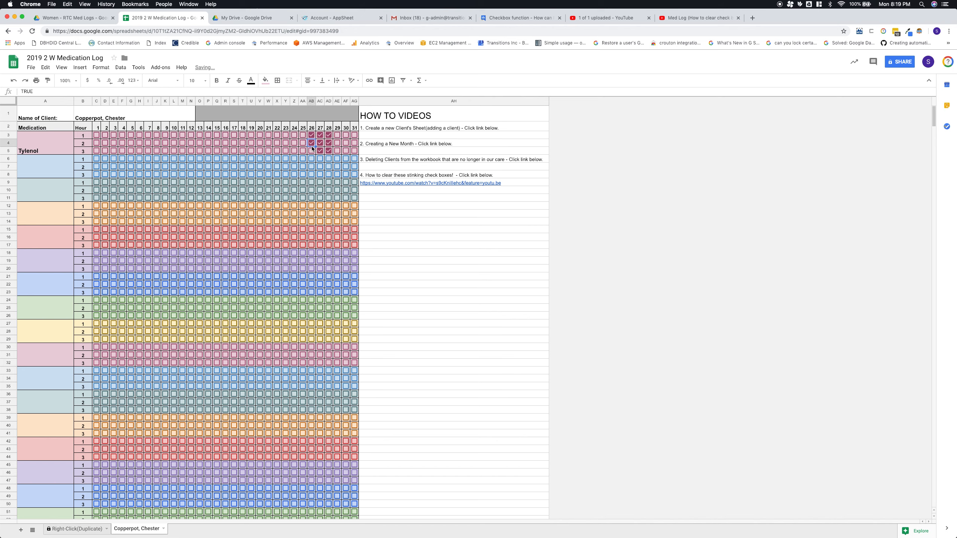
pyautogui.click(311, 143)
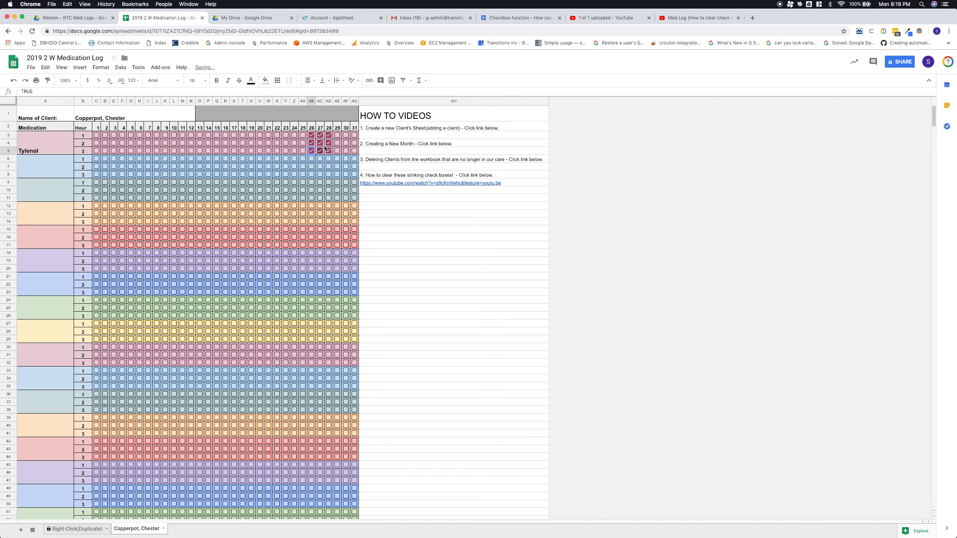
pyautogui.click(311, 144)
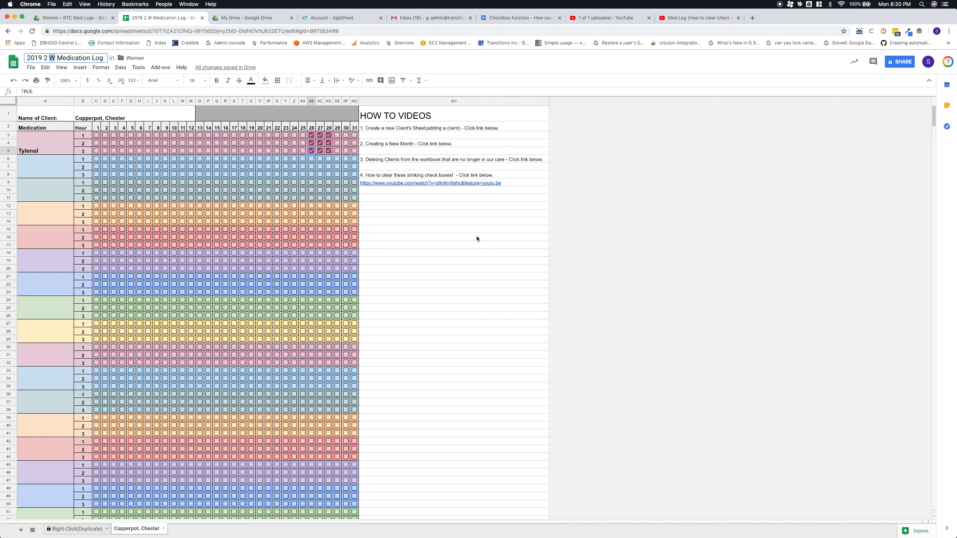
pyautogui.moveTo(414, 220)
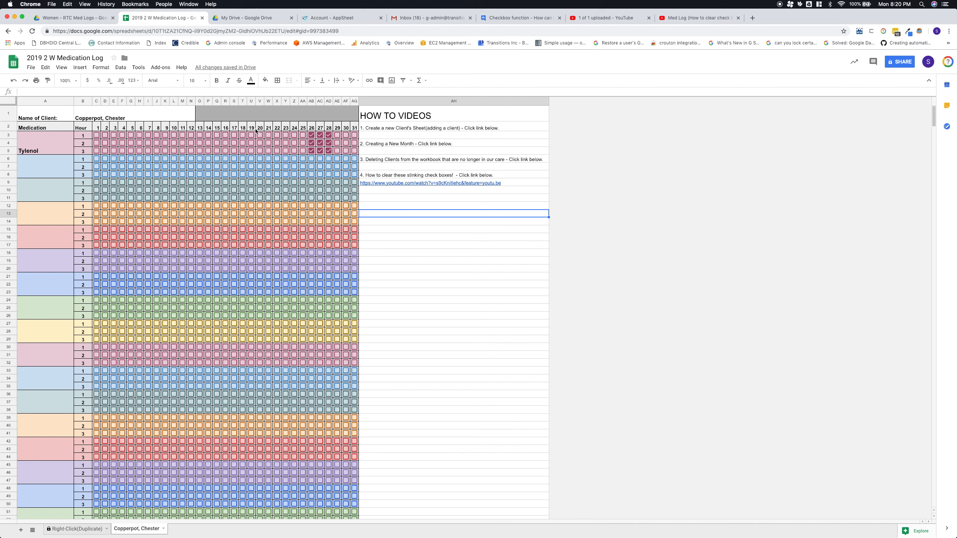
pyautogui.moveTo(232, 261)
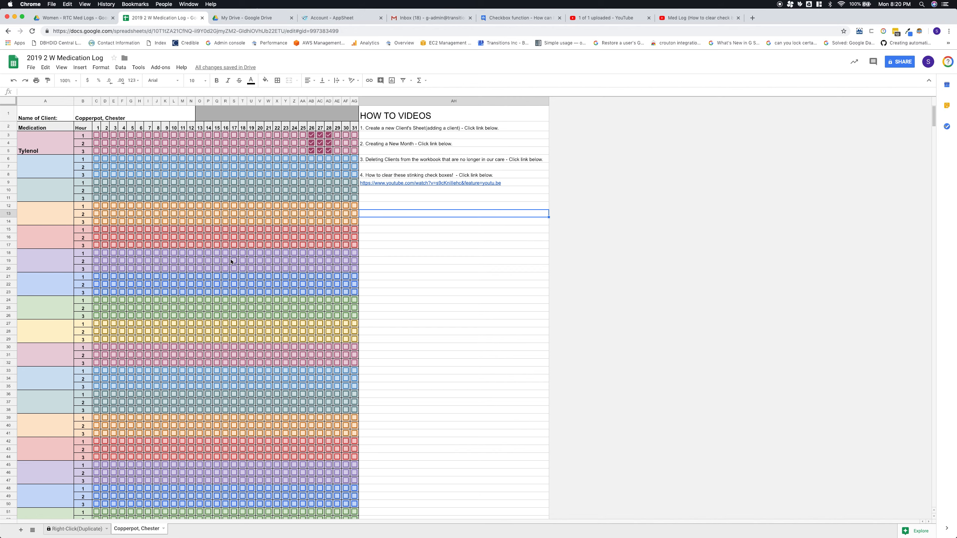
pyautogui.moveTo(362, 166)
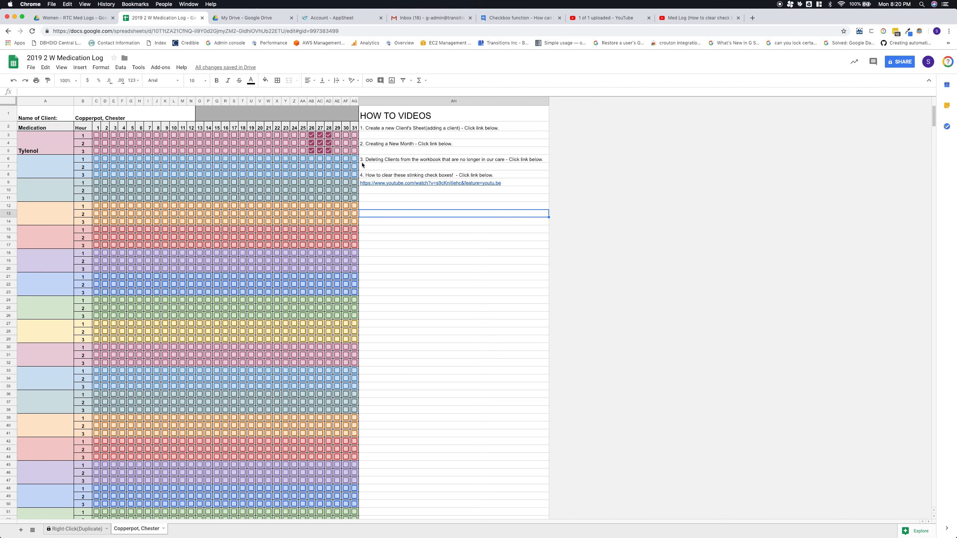
pyautogui.moveTo(308, 280)
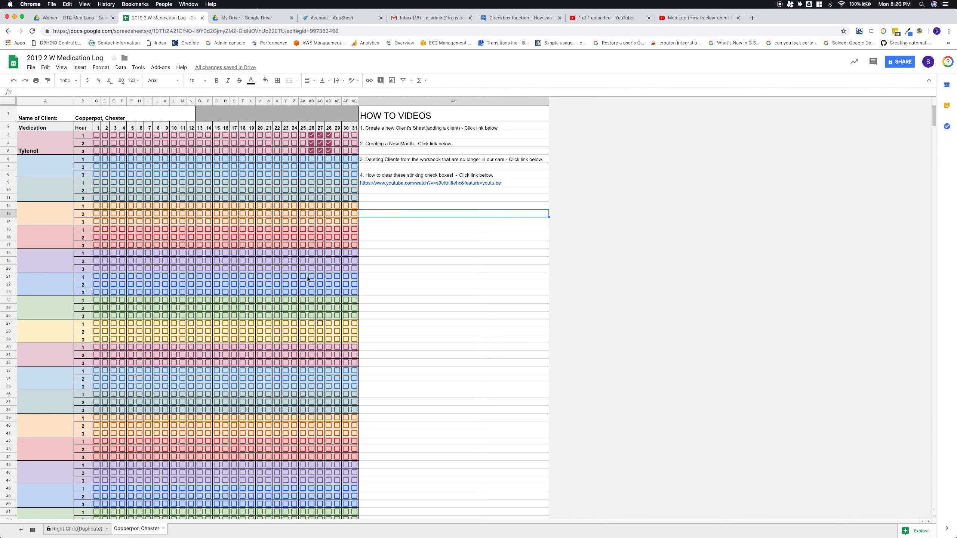
# - Copy the February Women medication log and rename it '2019 3 W Medication Log'
pyautogui.click(71, 18)
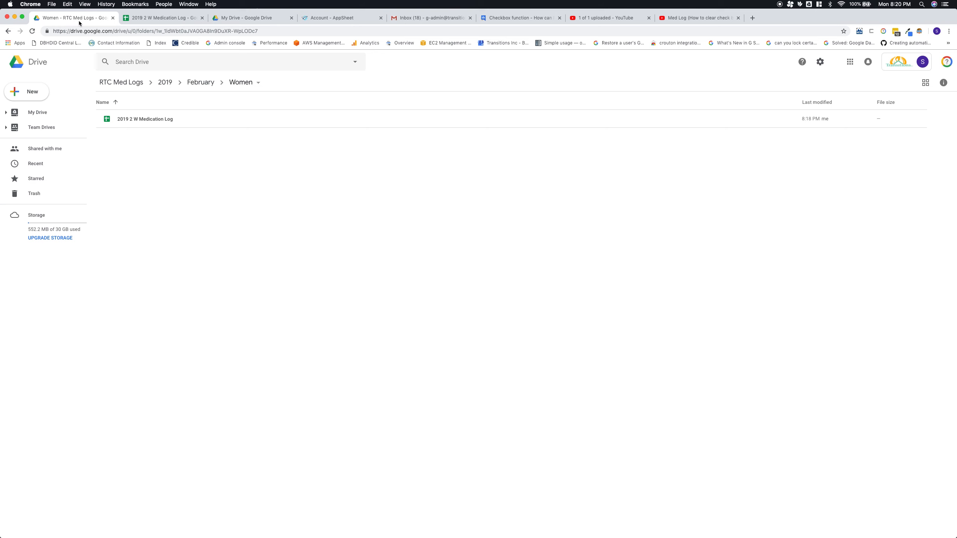
pyautogui.moveTo(151, 121)
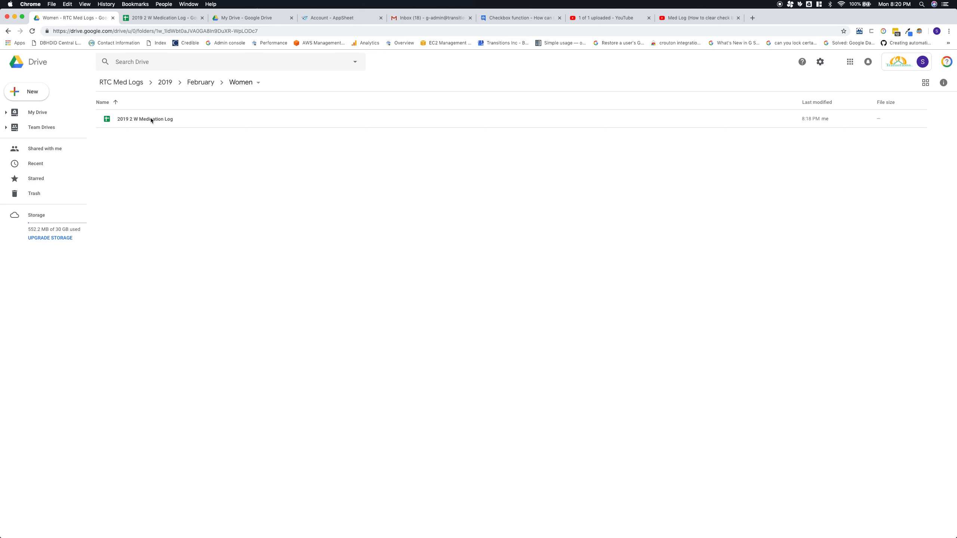
pyautogui.click(144, 118)
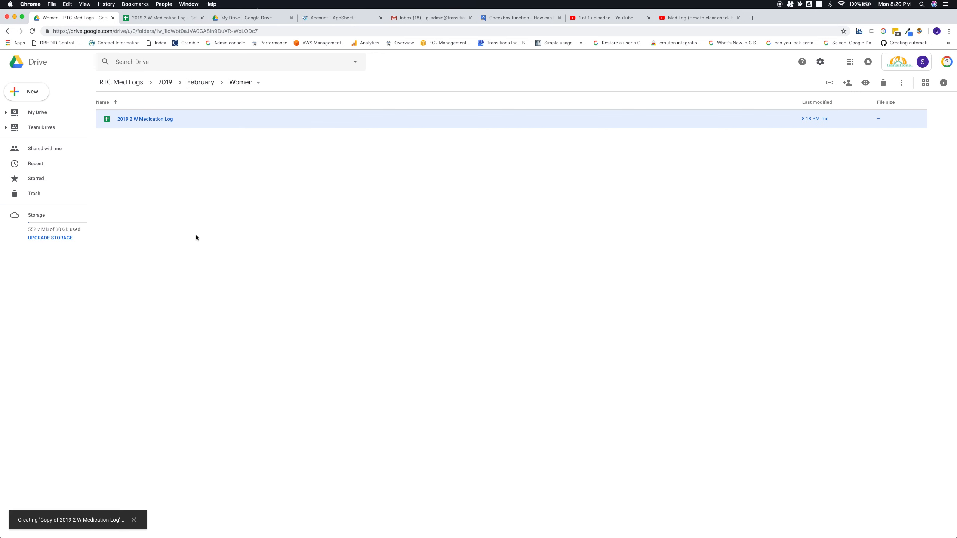
pyautogui.moveTo(68, 521)
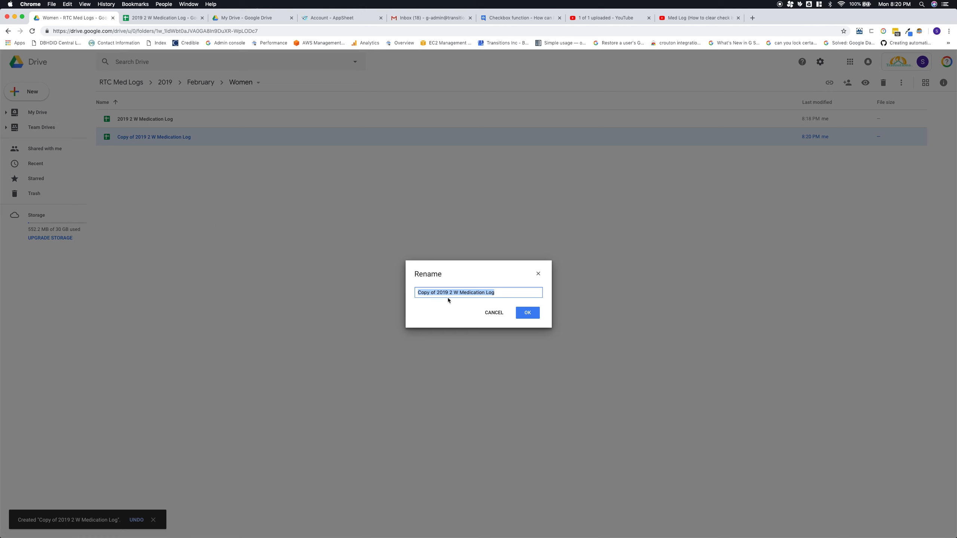
pyautogui.click(439, 293)
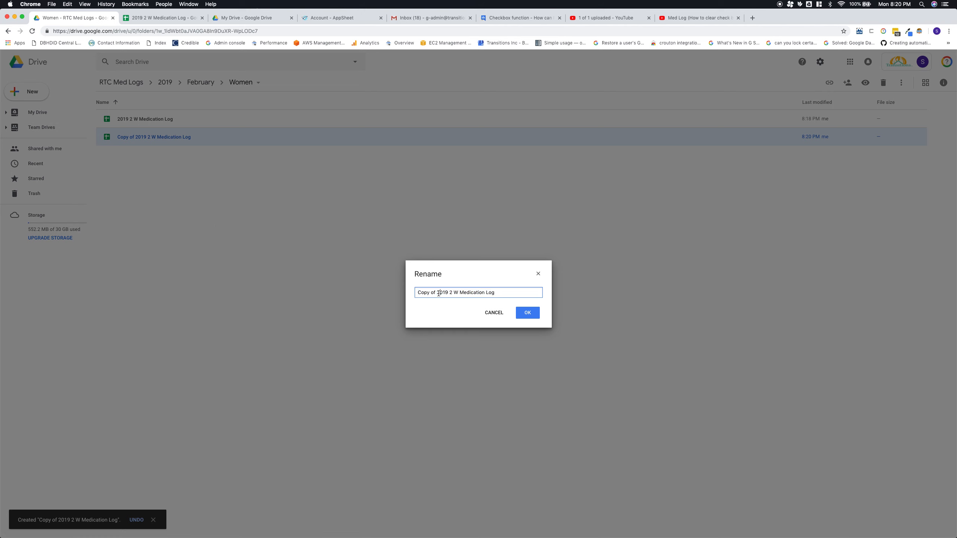
pyautogui.doubleClick(423, 292)
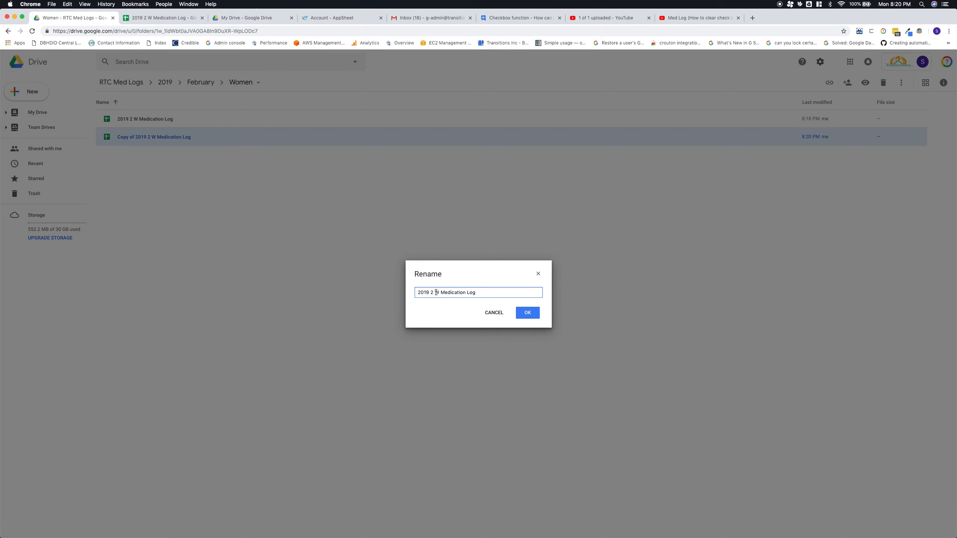
pyautogui.click(526, 313)
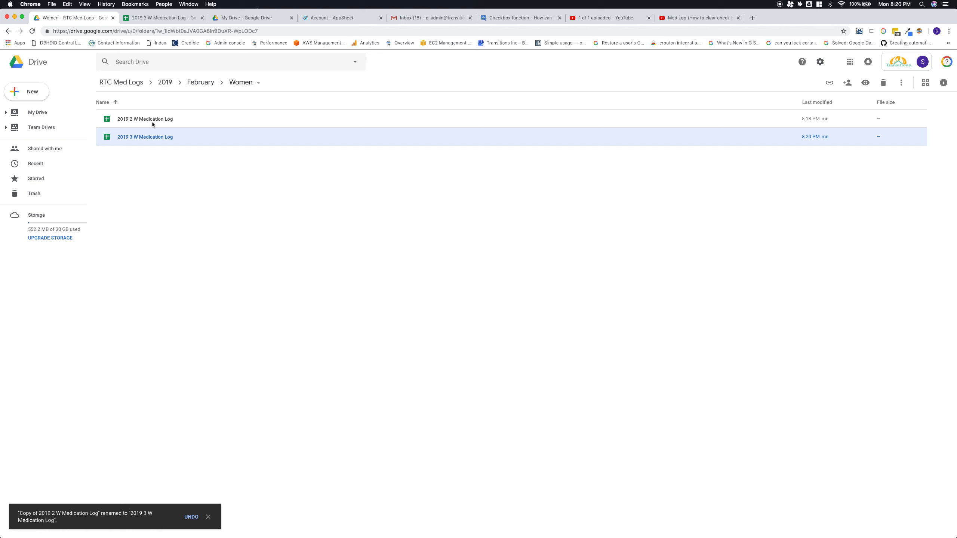
# - Move '2019 3 W Medication Log' from February's Women folder into March's Women folder
pyautogui.rightClick(145, 136)
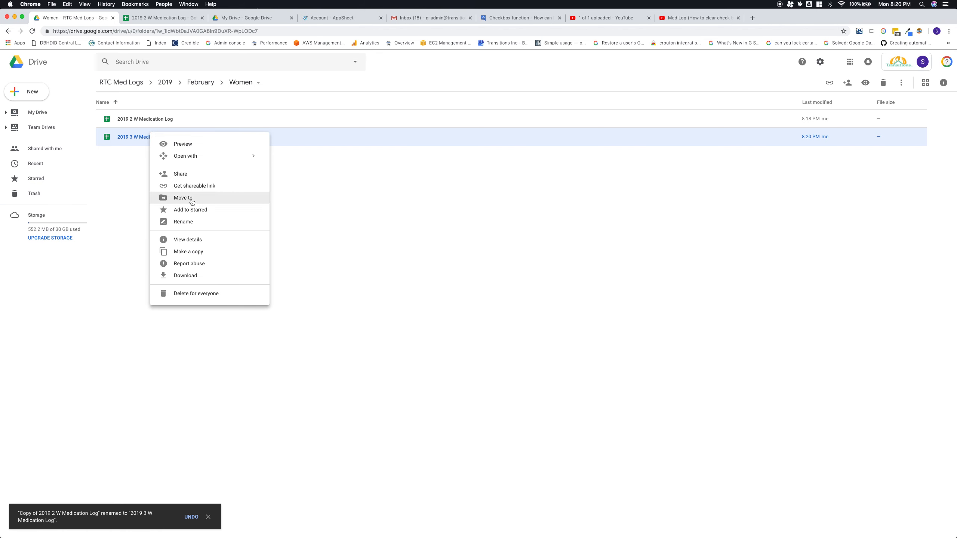
pyautogui.click(183, 198)
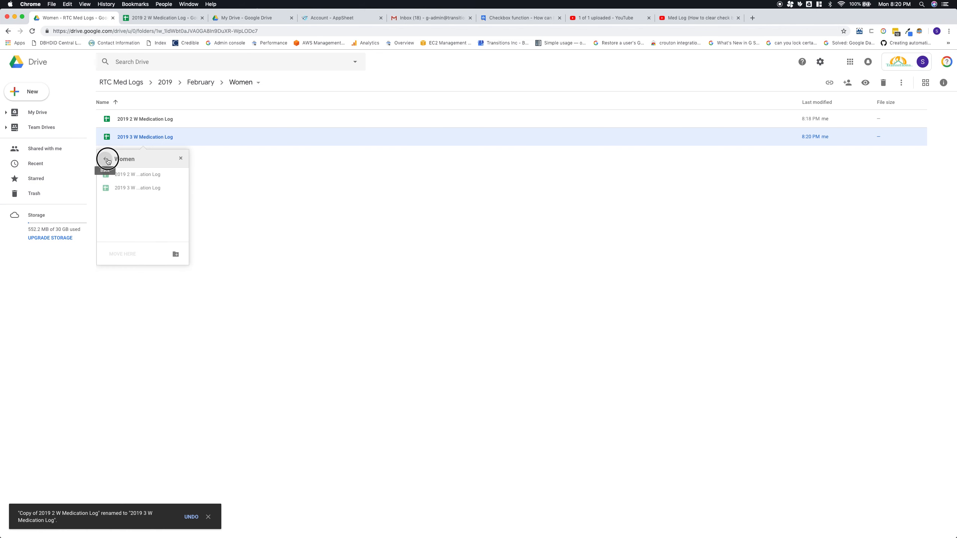
pyautogui.click(108, 159)
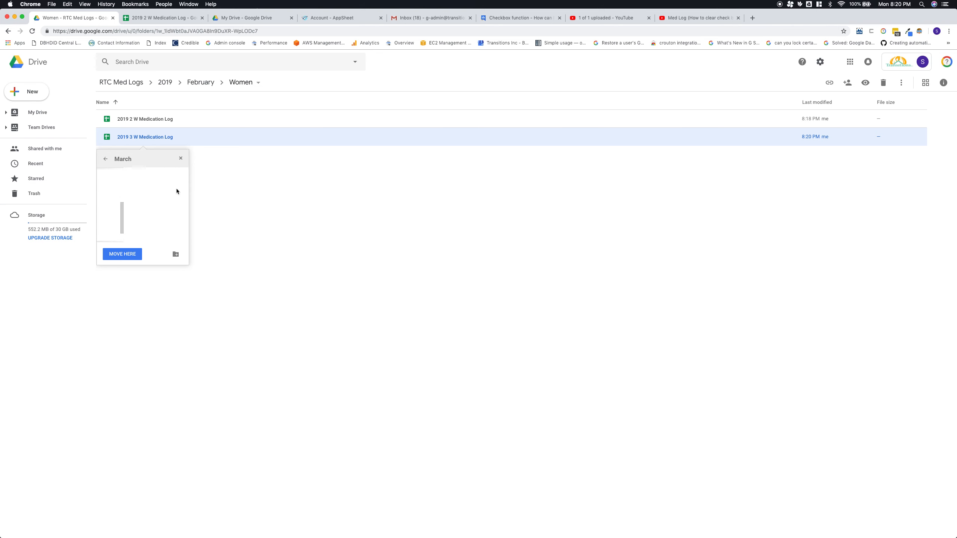
pyautogui.click(105, 159)
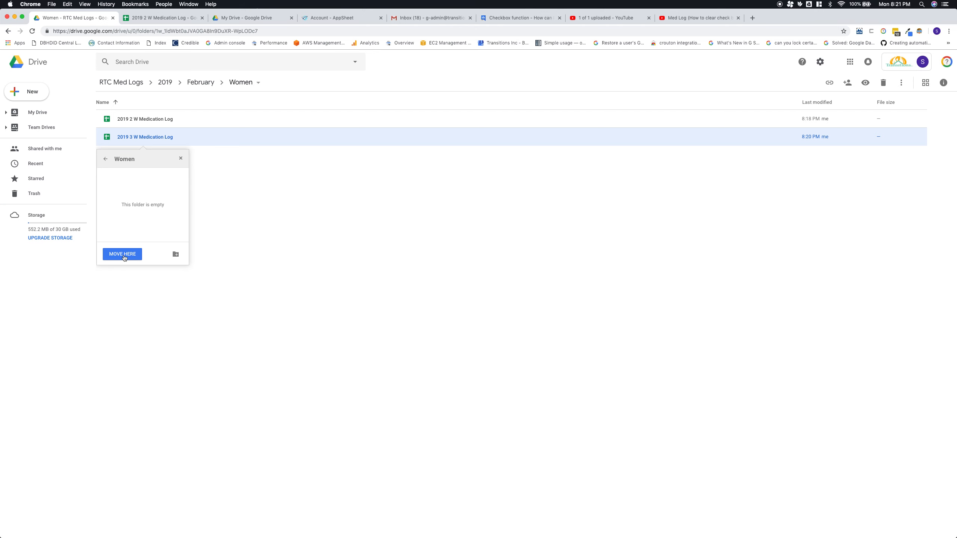
pyautogui.click(122, 254)
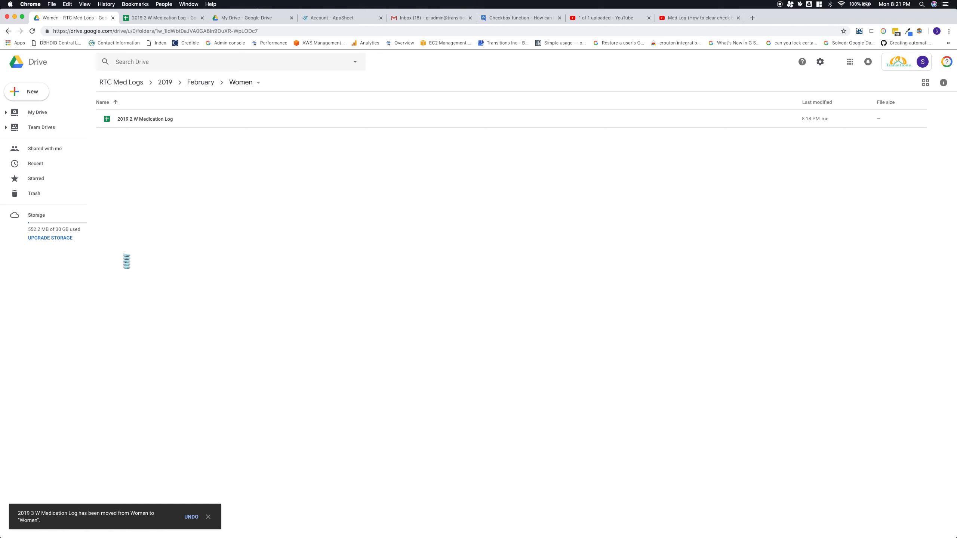
pyautogui.moveTo(158, 78)
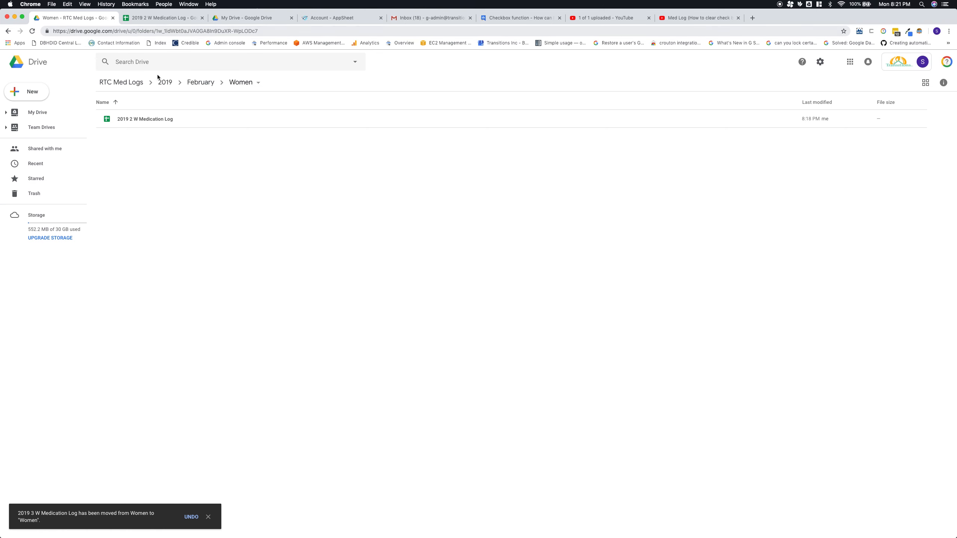
# - Navigate via 2019 to the March Women folder to confirm the copy is there
pyautogui.click(201, 82)
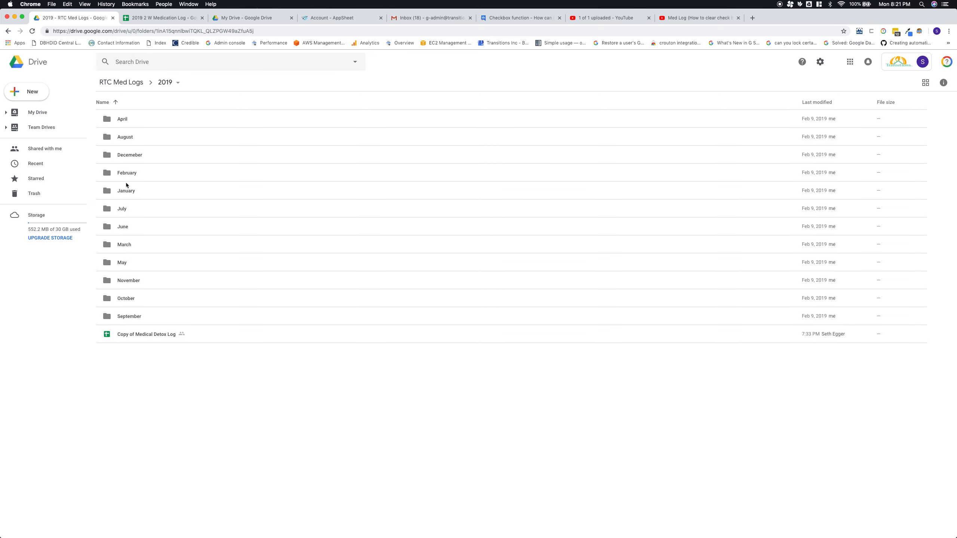
pyautogui.moveTo(124, 247)
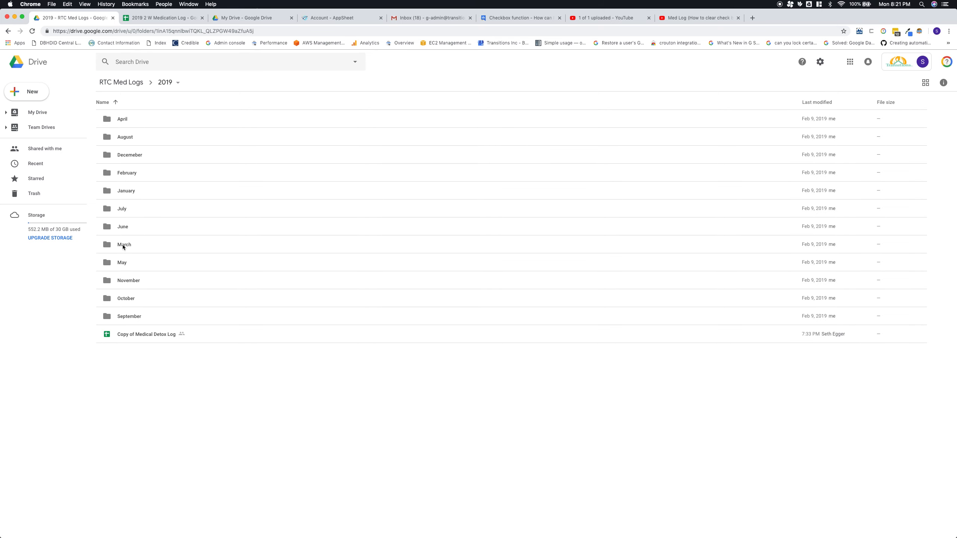
pyautogui.doubleClick(124, 245)
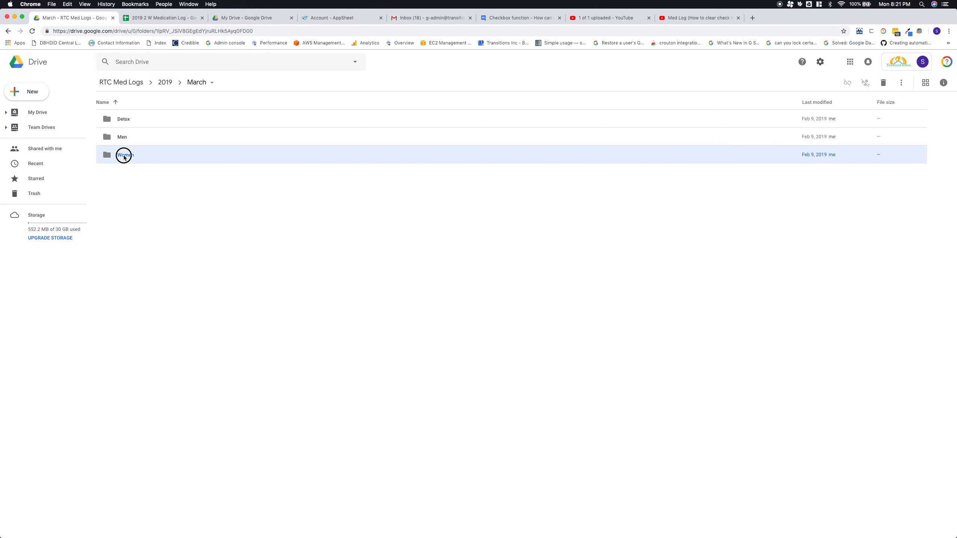
pyautogui.doubleClick(124, 155)
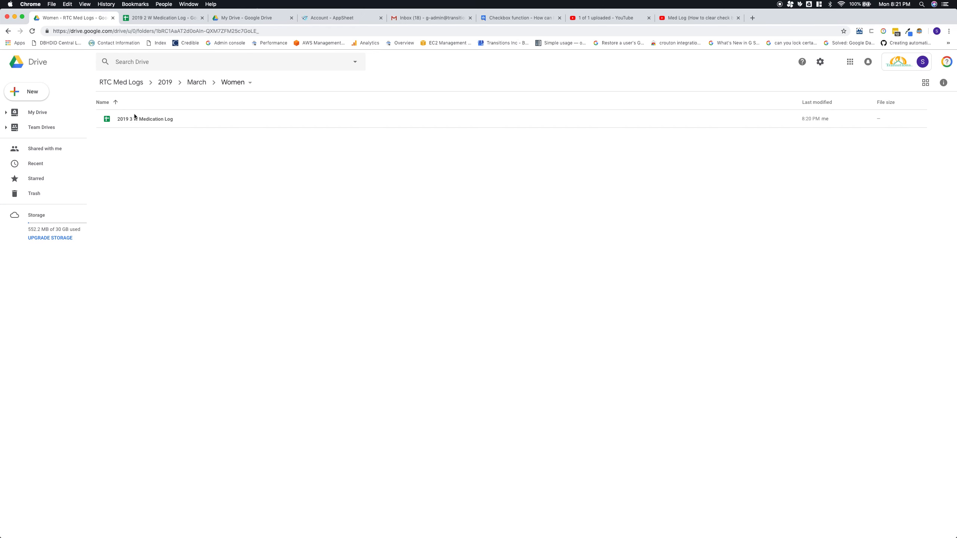